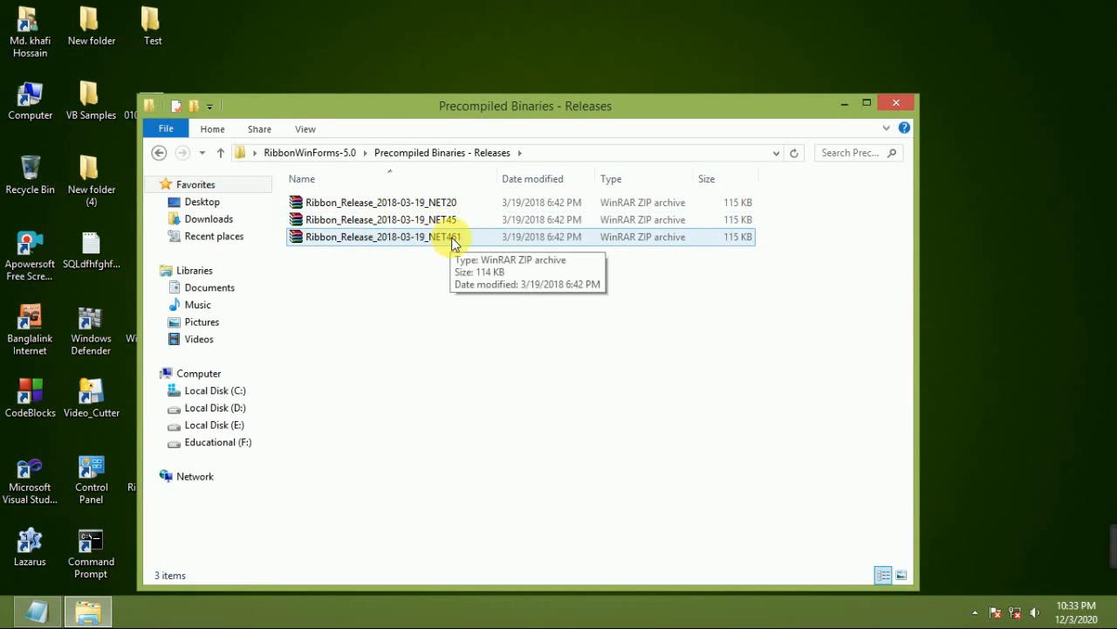
pyautogui.moveTo(470, 243)
pyautogui.write('Ribbon')
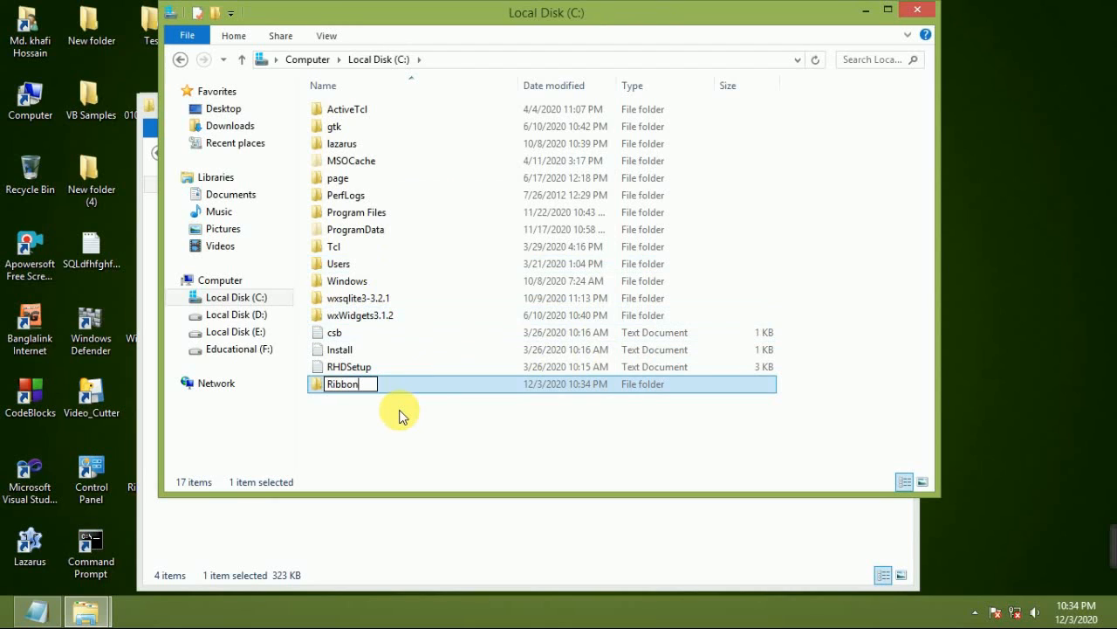
# Open the new C:\Ribbon folder containing System.Windows.Forms.Ribbon.dll, then switch to Visual Studio
pyautogui.doubleClick(342, 384)
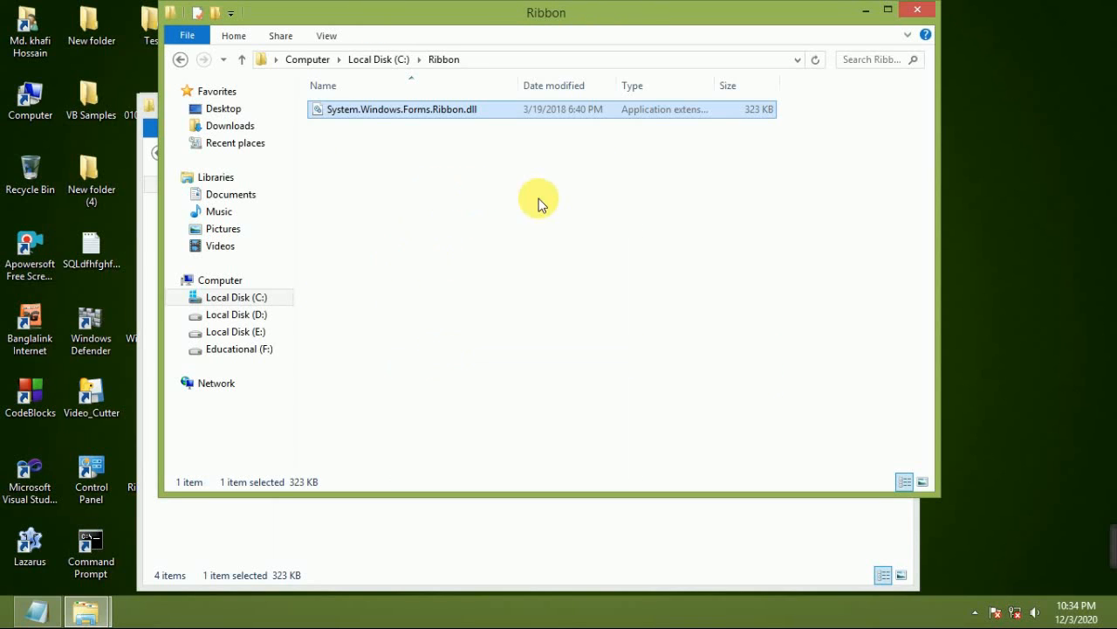
pyautogui.click(86, 609)
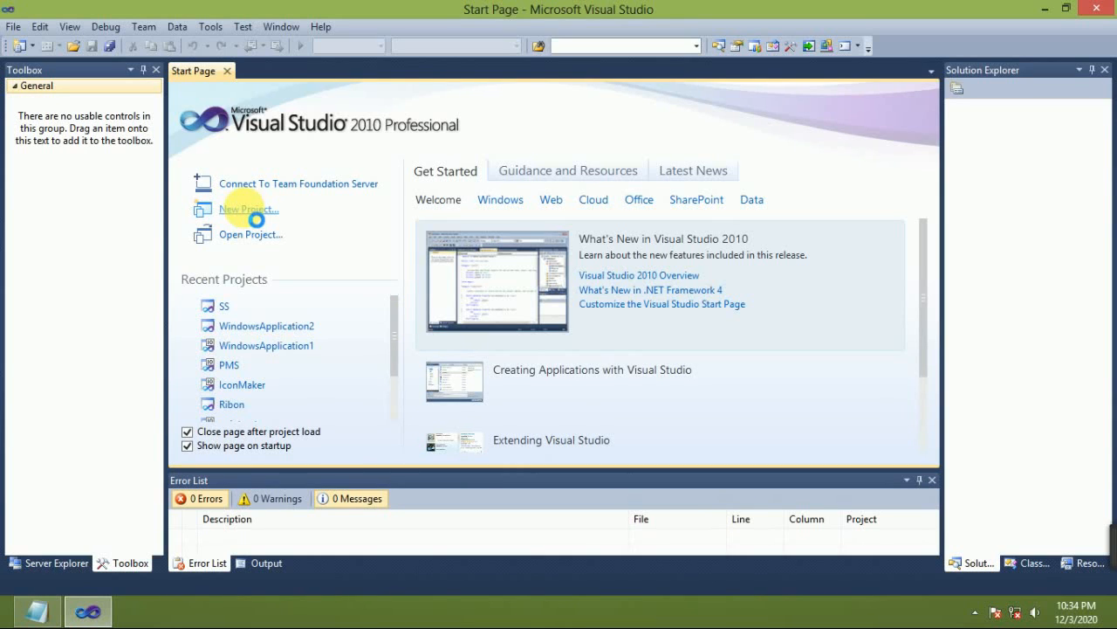
pyautogui.click(248, 210)
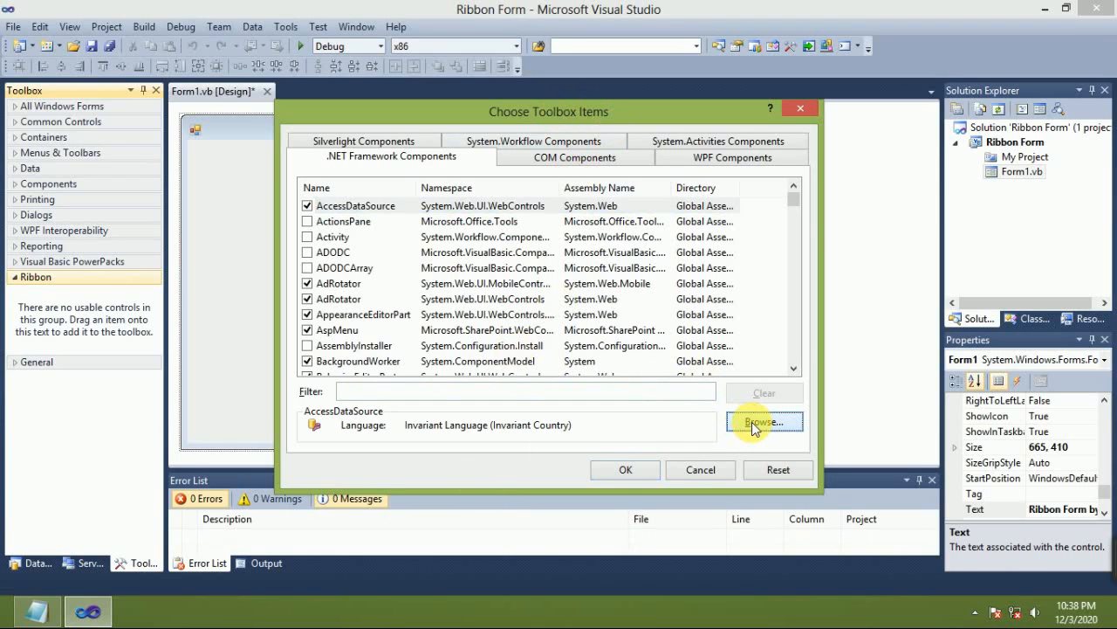
# Browse to C:\Ribbon in Choose Toolbox Items to find System.Windows.Forms.Ribbon.dll
pyautogui.click(763, 421)
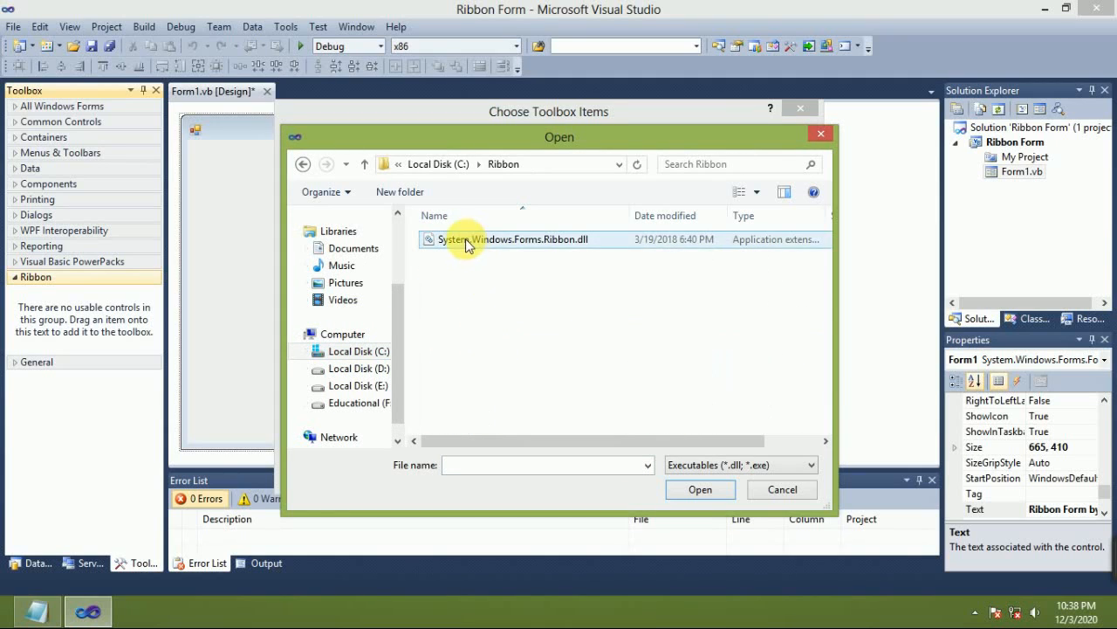